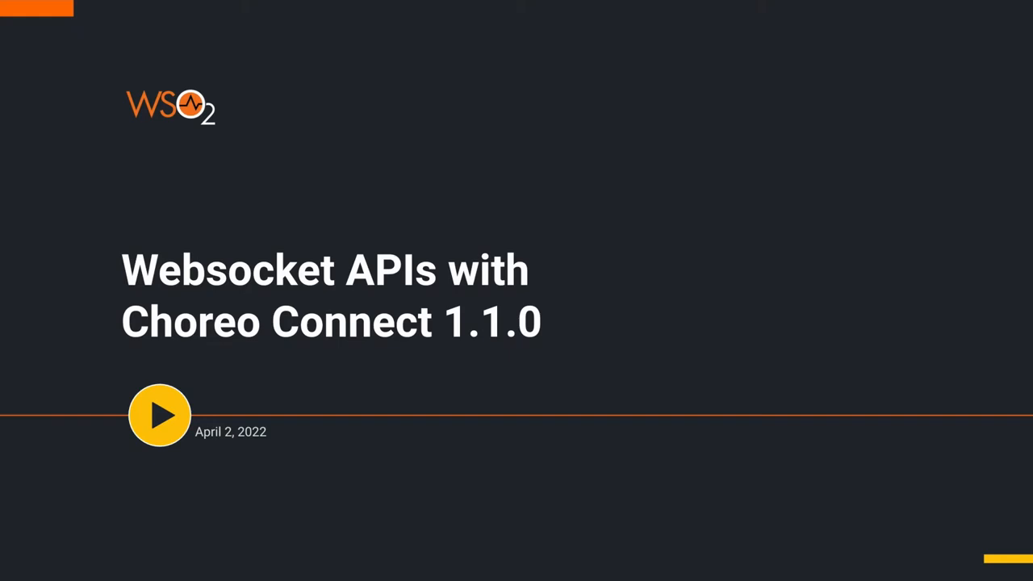
Advance from the title slide to the 'Websocket APIs with Choreo Connect' section slide
click(158, 415)
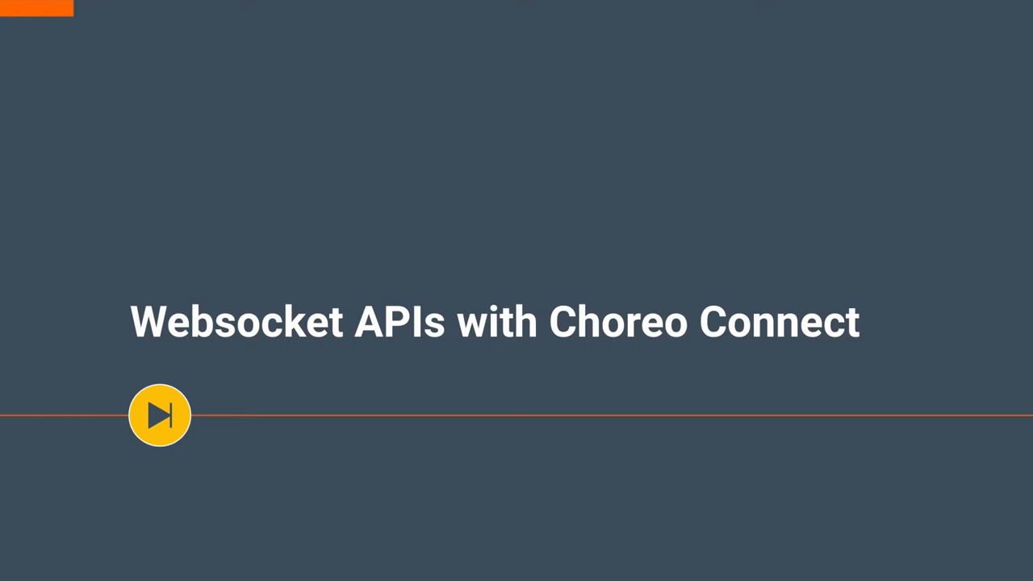
Advance through the deck to the Demo slide
click(159, 415)
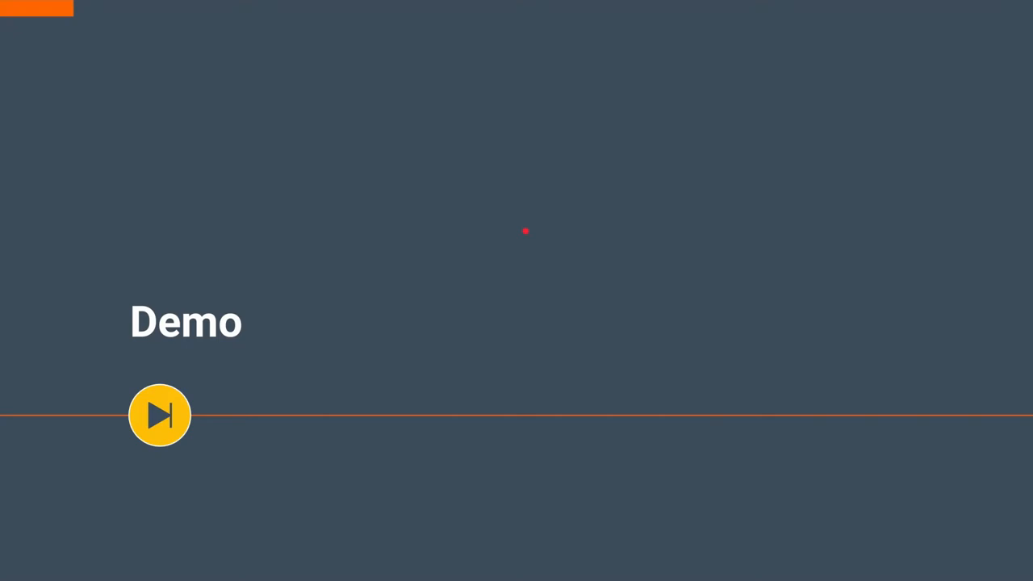
Show the chats-app service in docker-compose.yaml and select its 8080 port mapping
click(158, 415)
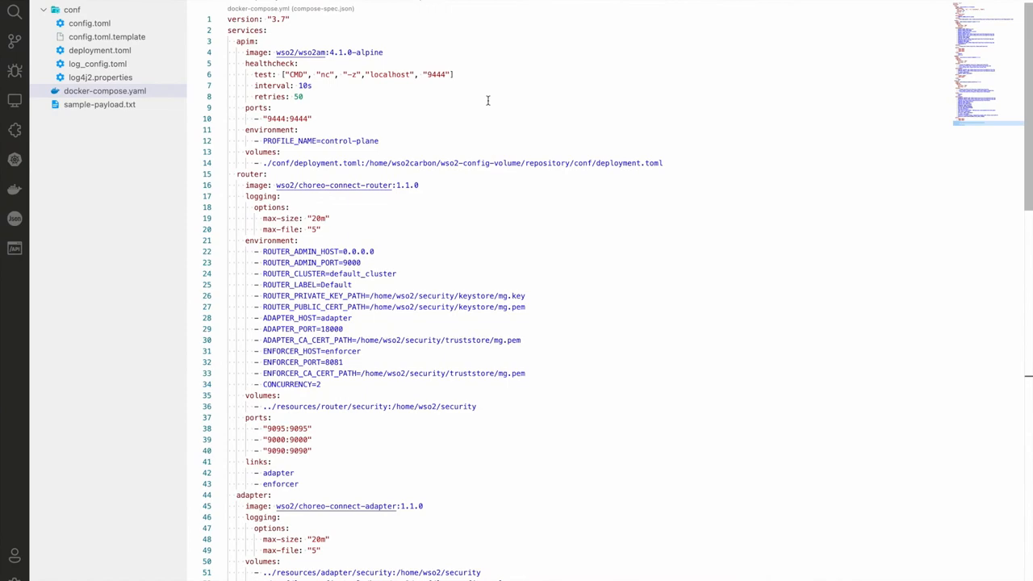
mouse_move(304, 50)
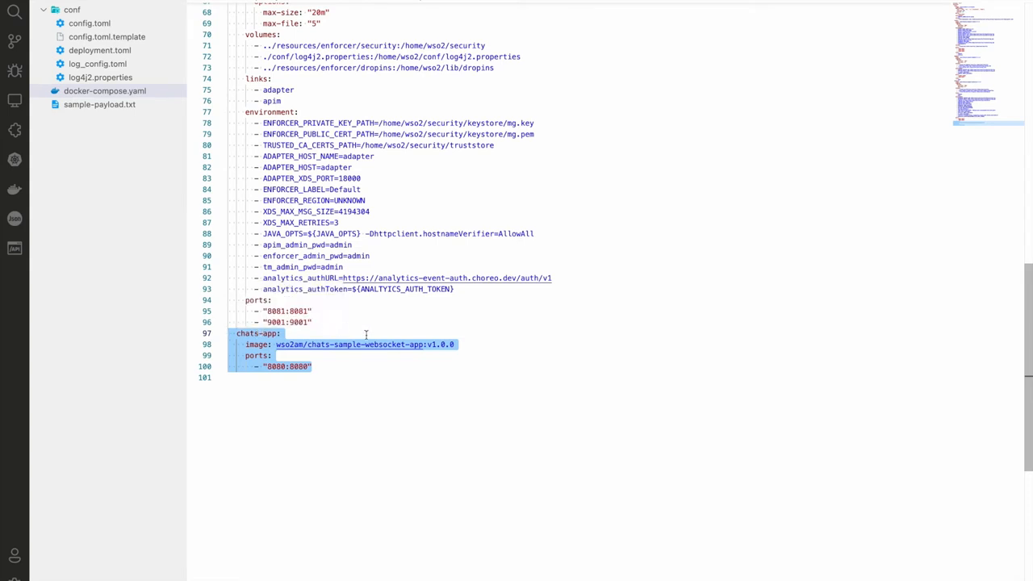
click(287, 365)
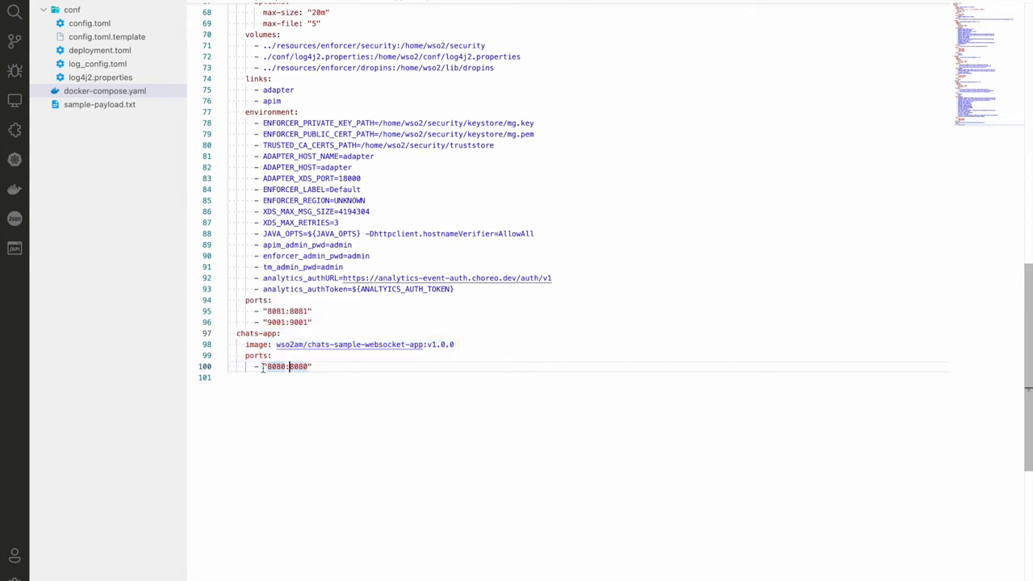
double_click(286, 364)
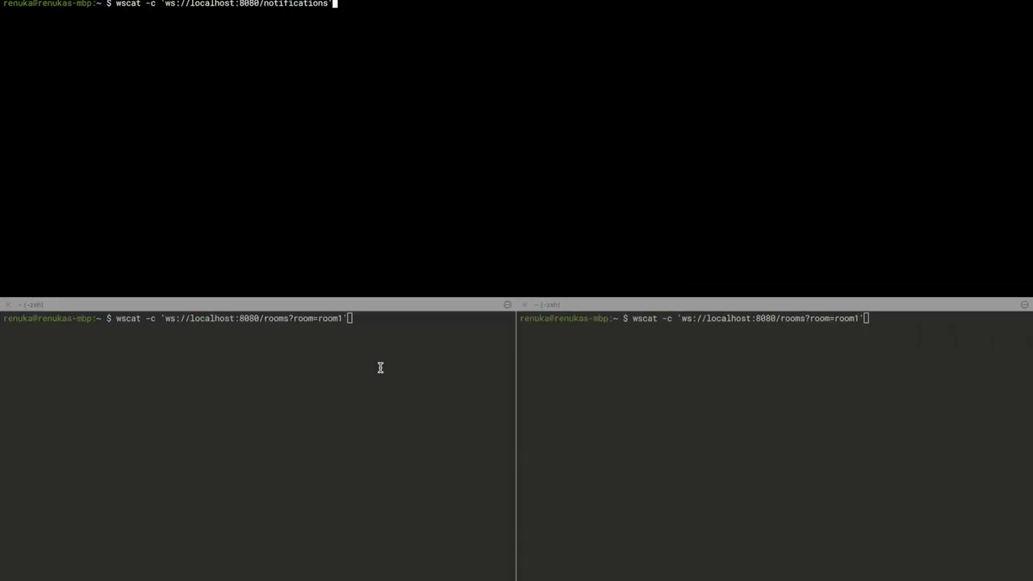
mouse_move(378, 104)
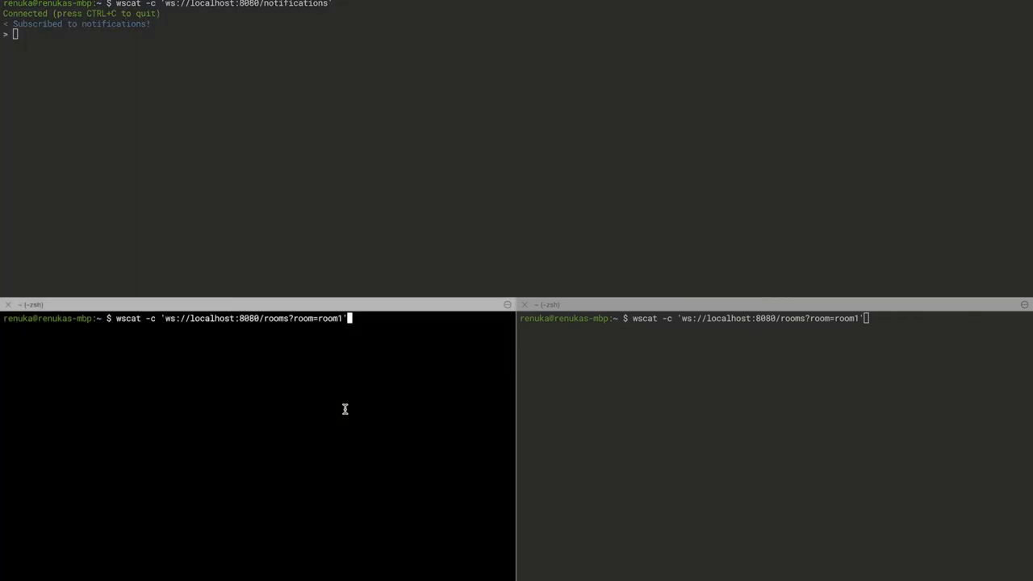
Connect a second wscat client to room1 and send 'hi' and 'hello' between the room clients
key(enter)
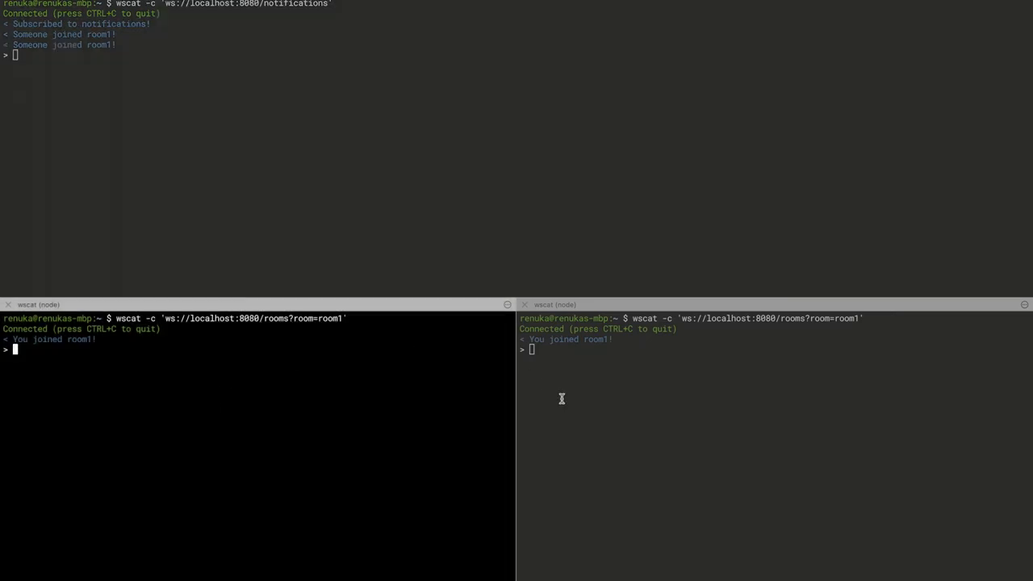
mouse_move(391, 360)
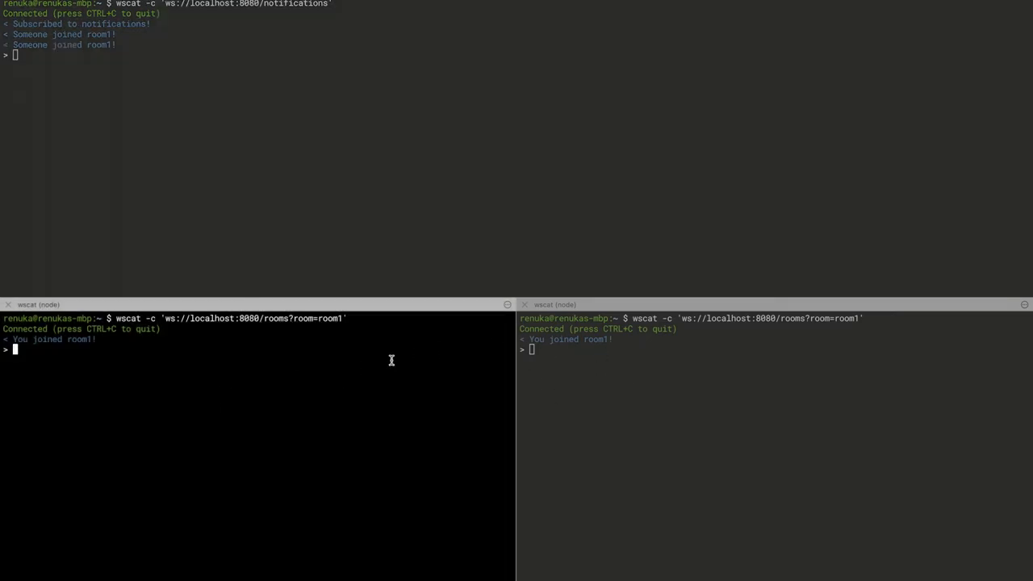
text(hi)
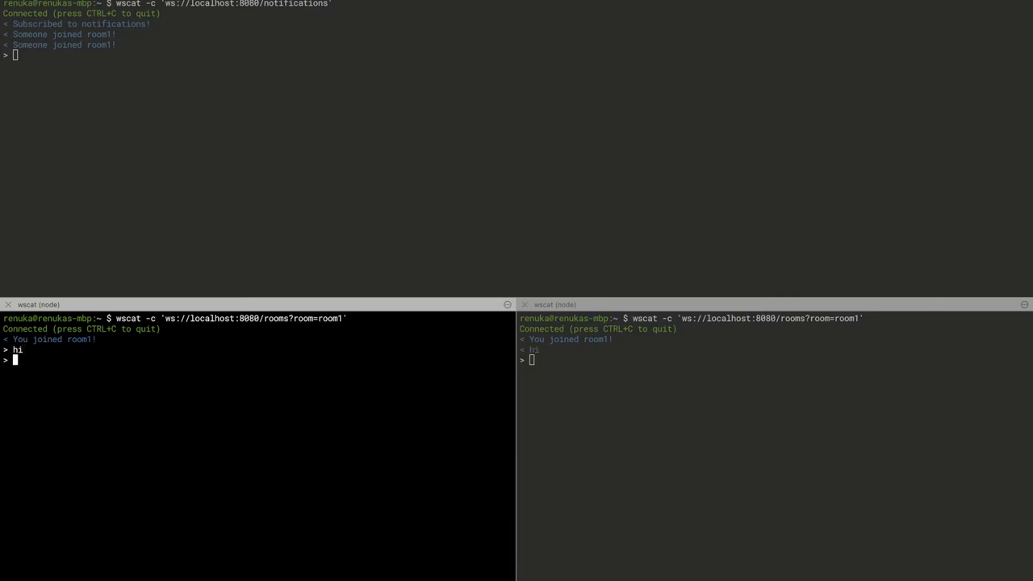
text(hello)
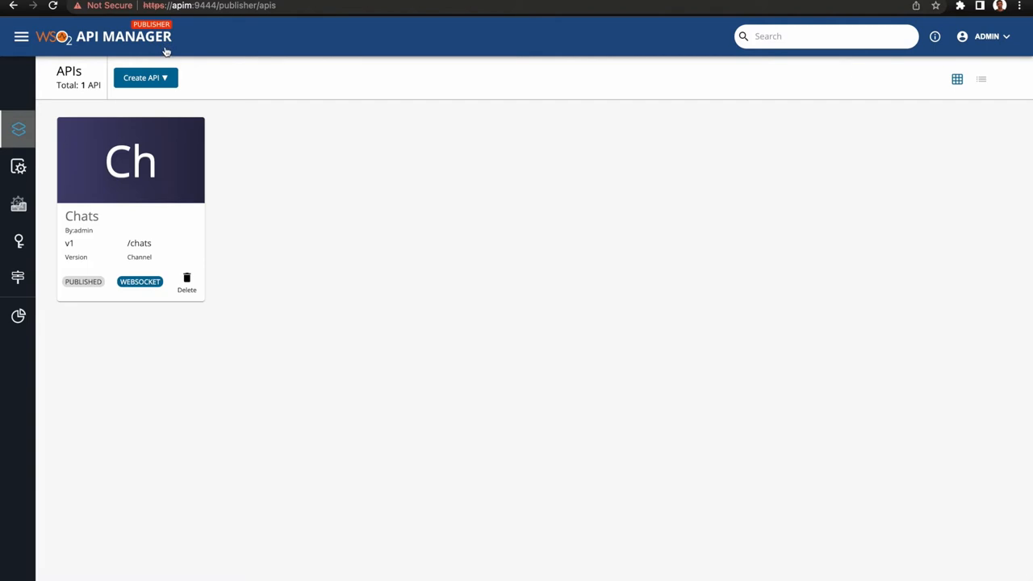
Review the Chats API's ws://chats-app:8080 endpoint and its /notifications and /rooms/{roomID} topics
click(131, 162)
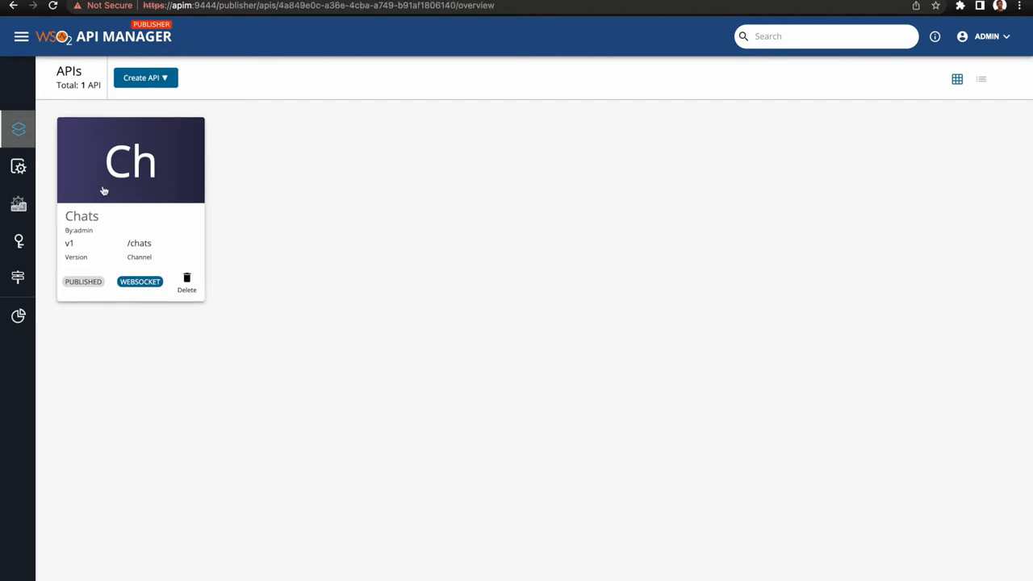
click(129, 160)
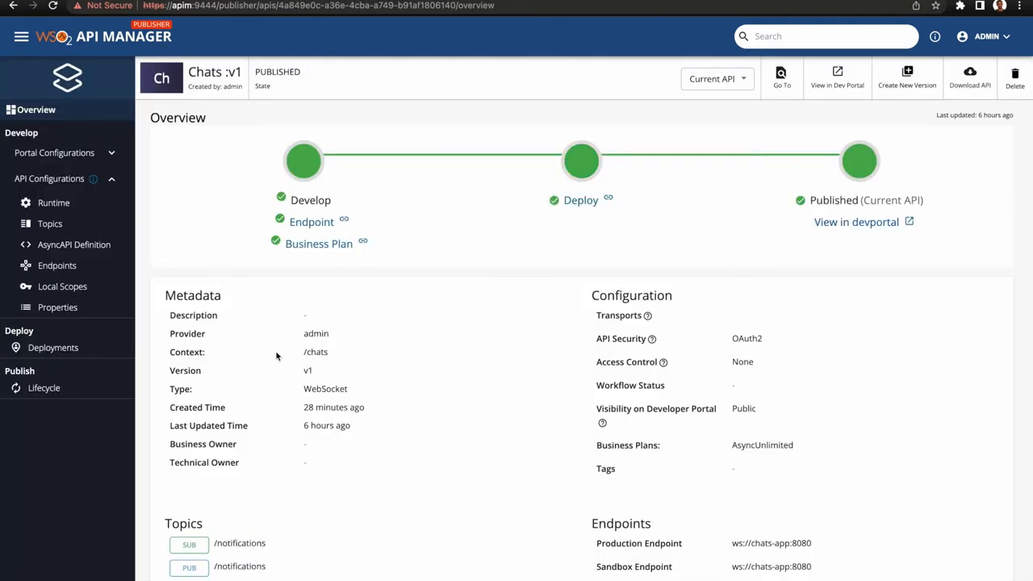
mouse_move(305, 374)
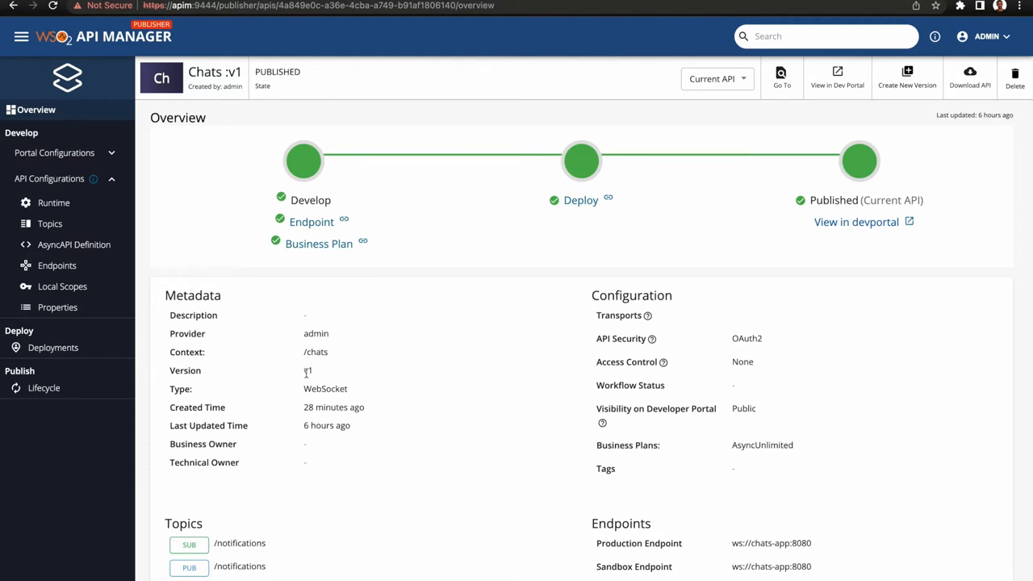
click(56, 265)
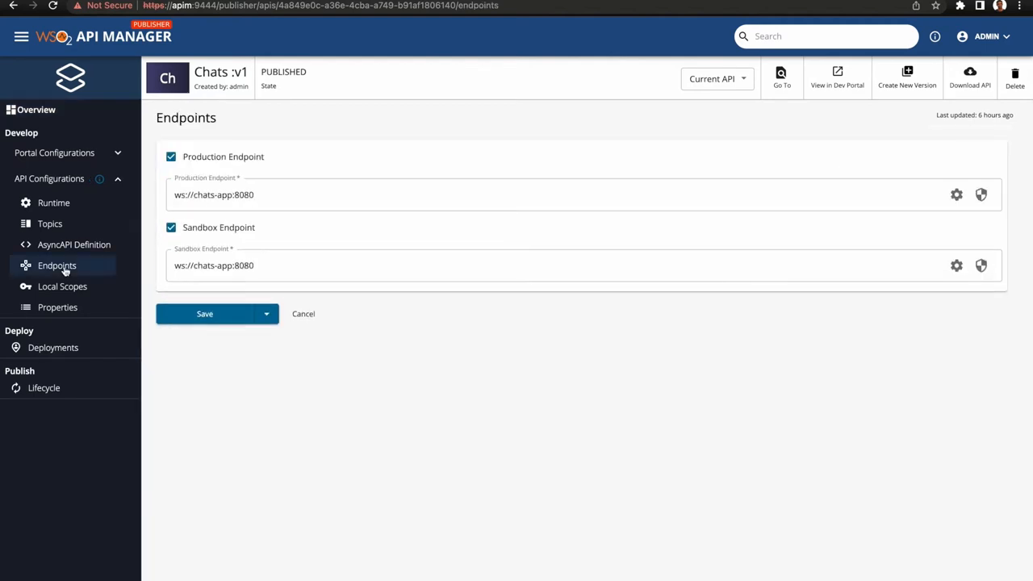
click(261, 194)
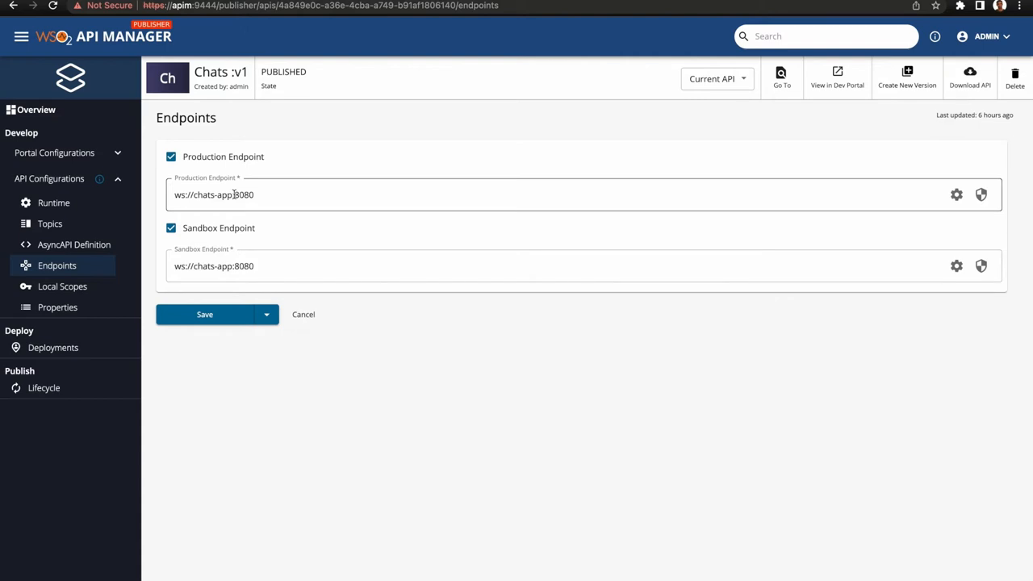
click(50, 223)
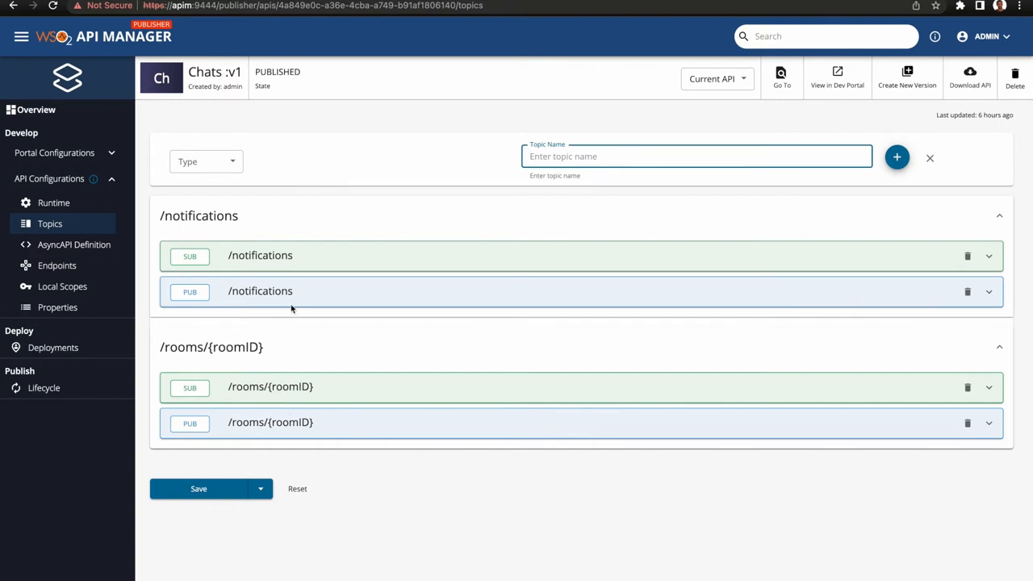
Expand the publish /notifications and /rooms/{roomID} topics to view their URL mappings
click(988, 290)
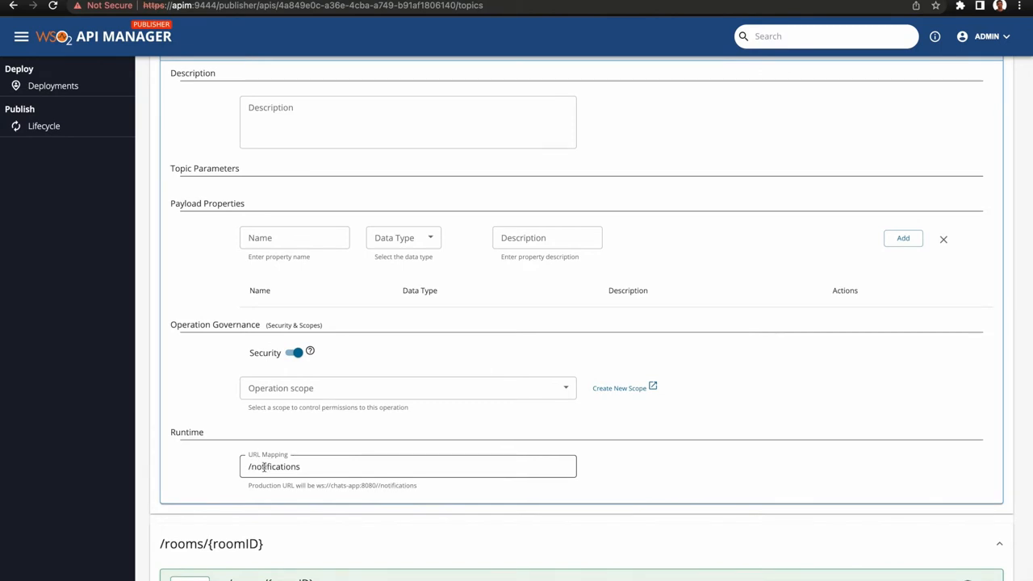
scroll(down, 3)
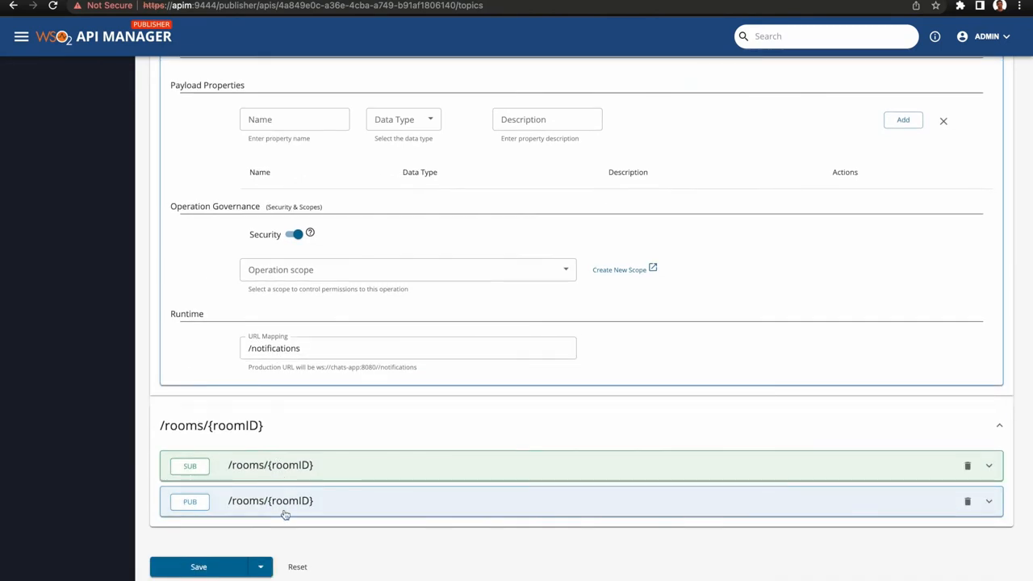
click(271, 501)
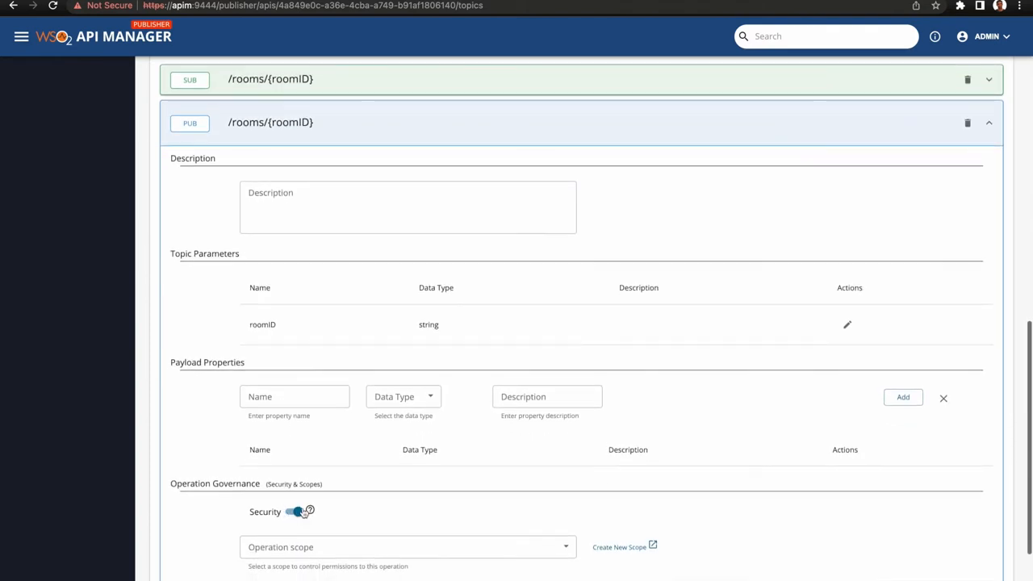
scroll(down, 3)
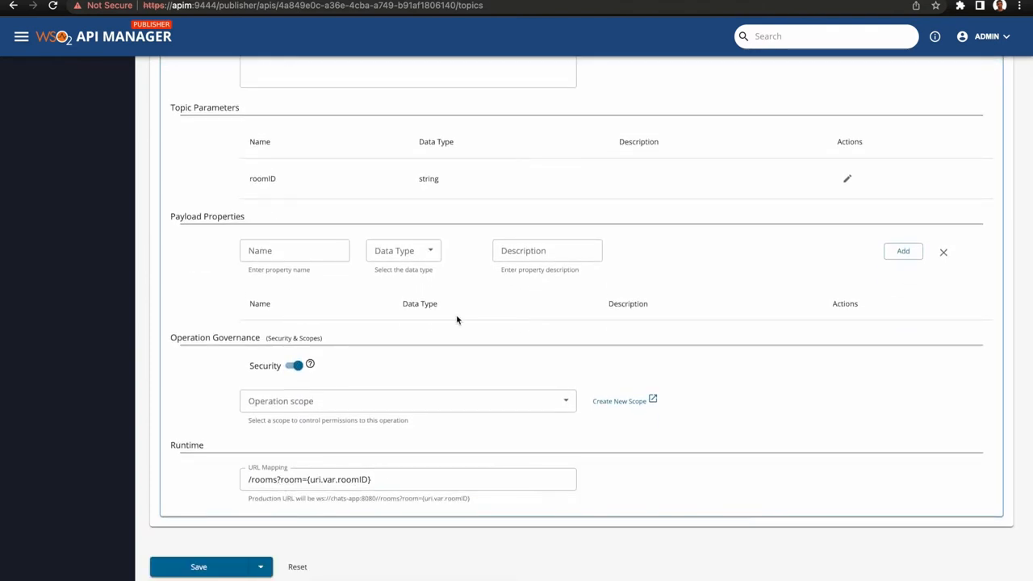
mouse_move(355, 239)
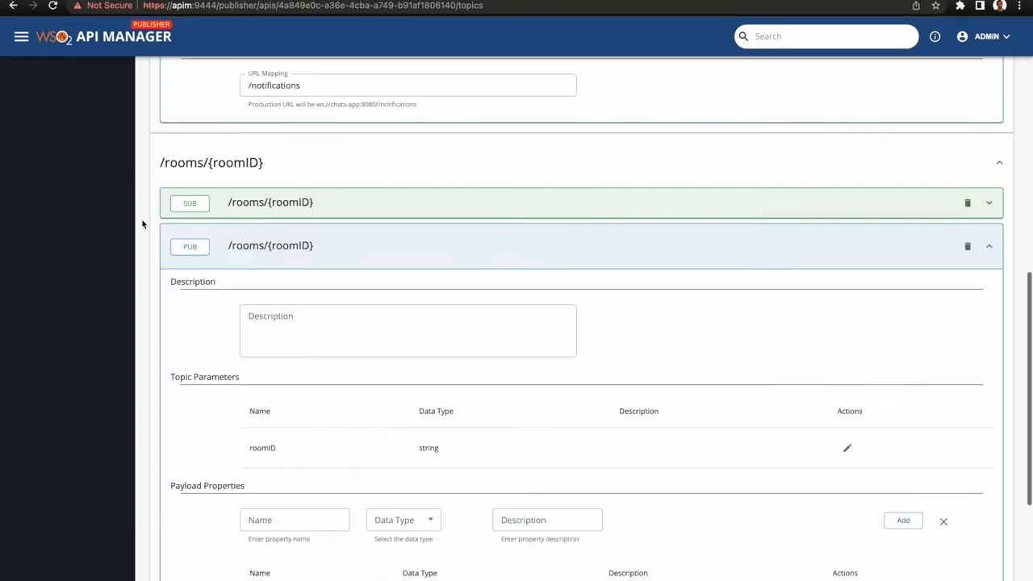
Check Revision 1 deployed to the Default gateway, then go to the Developer Portal listing
click(54, 347)
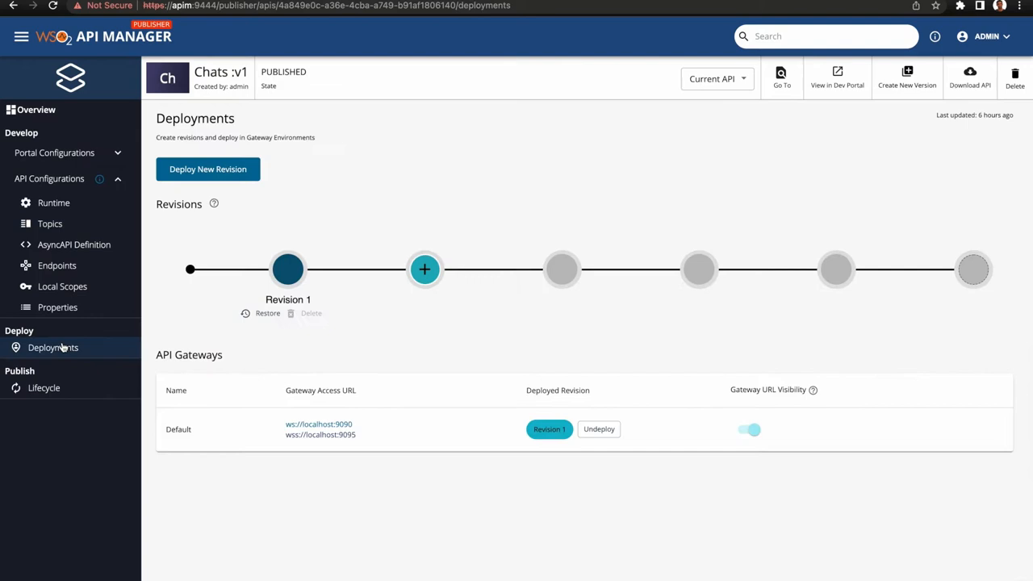
mouse_move(230, 441)
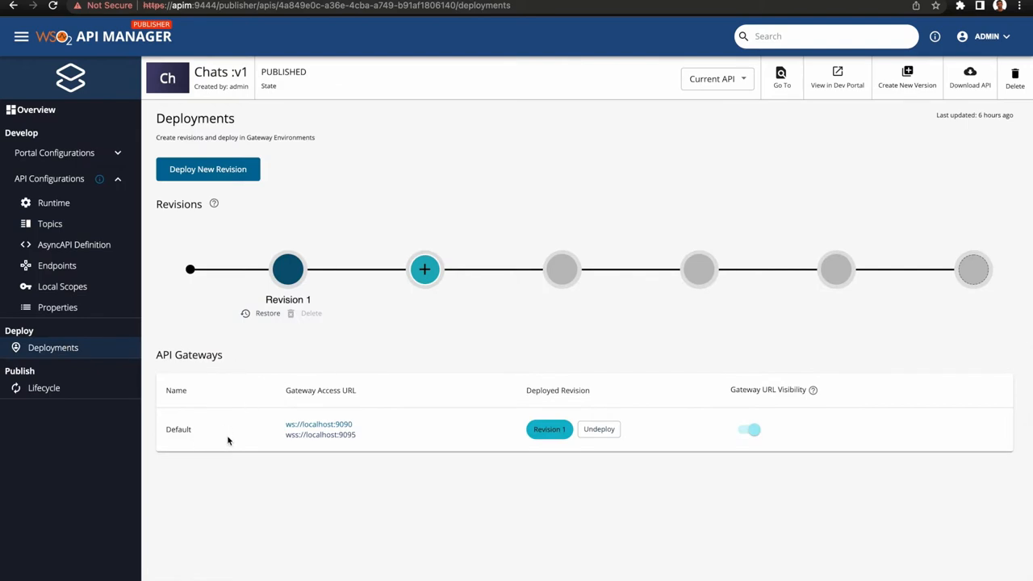
click(836, 77)
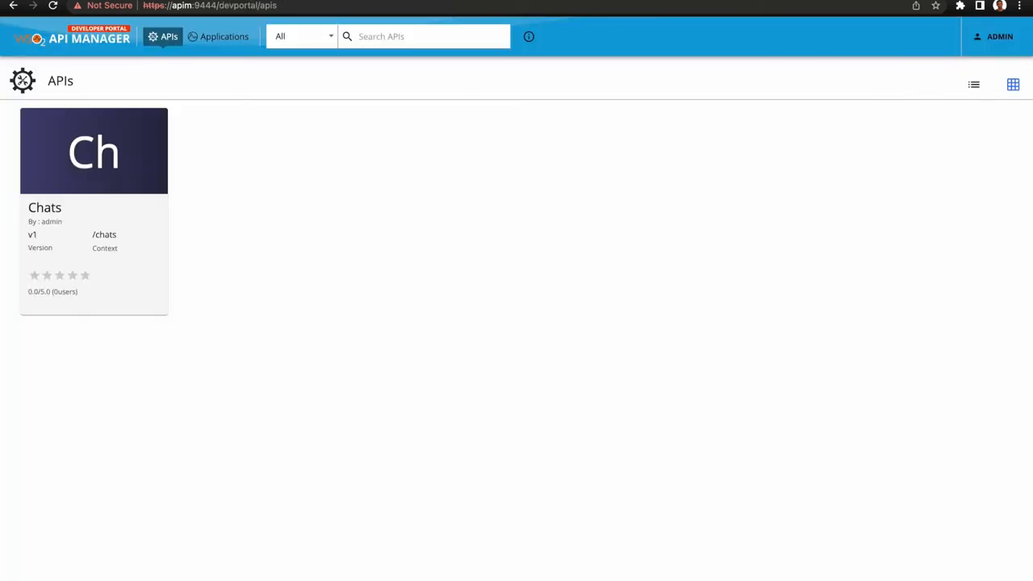
View the Chats API's subscriptions showing DefaultApplication on the AsyncUnlimited tier
click(94, 152)
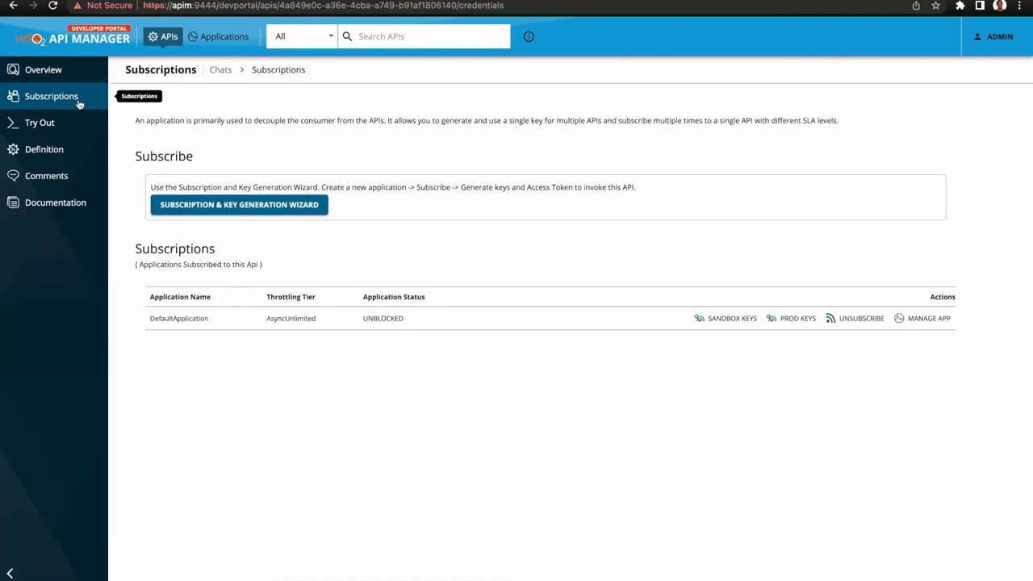
click(39, 122)
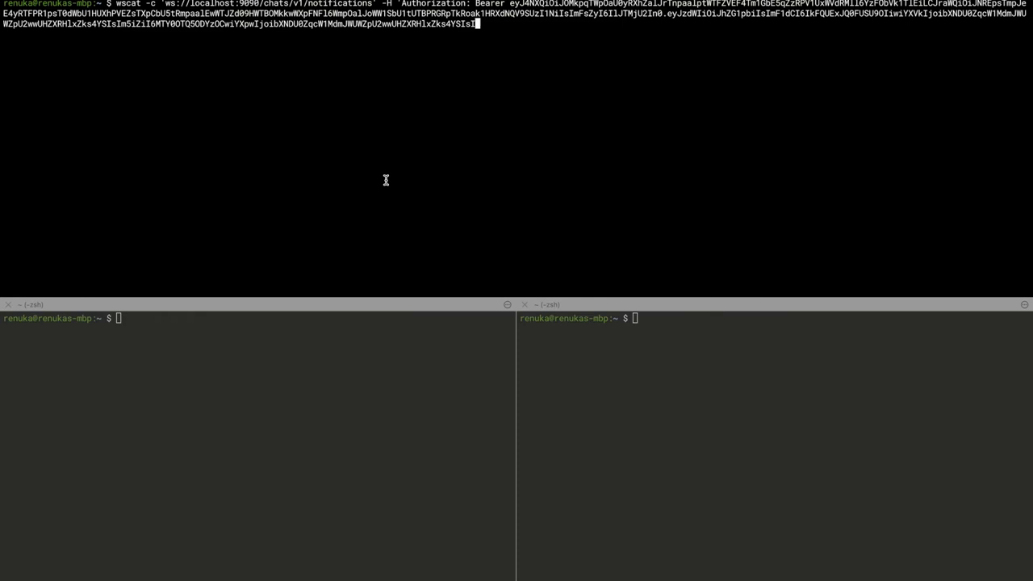
Connect token-authenticated wscat clients to /notifications and room1 through the gateway and send 'hi'
key(Enter)
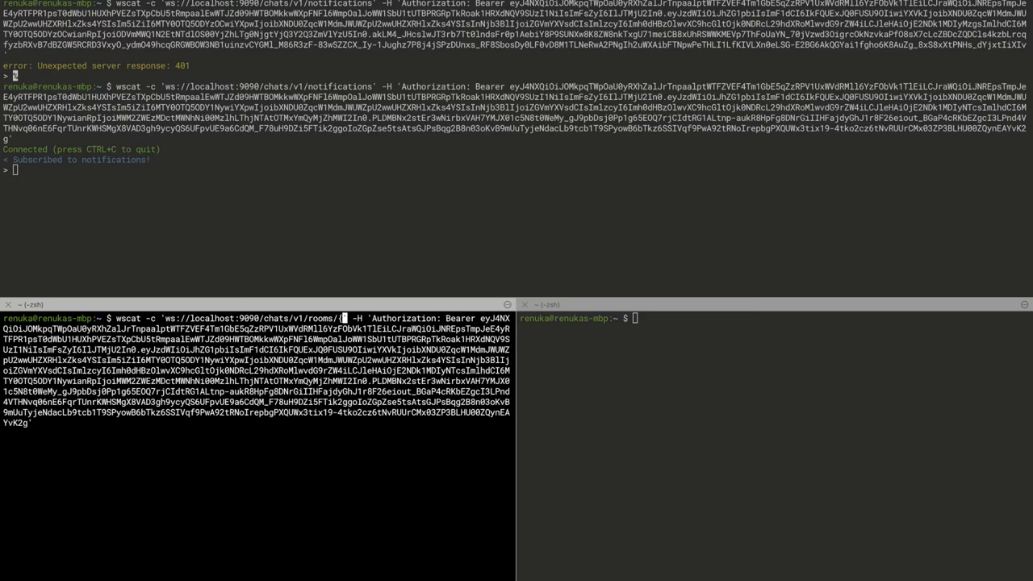
text(room1)
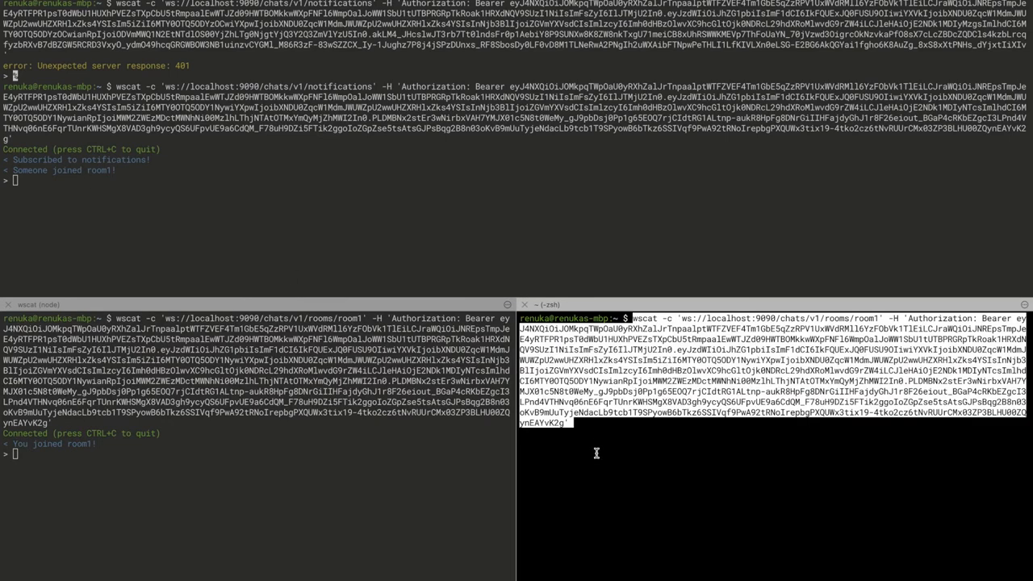
text(hi)
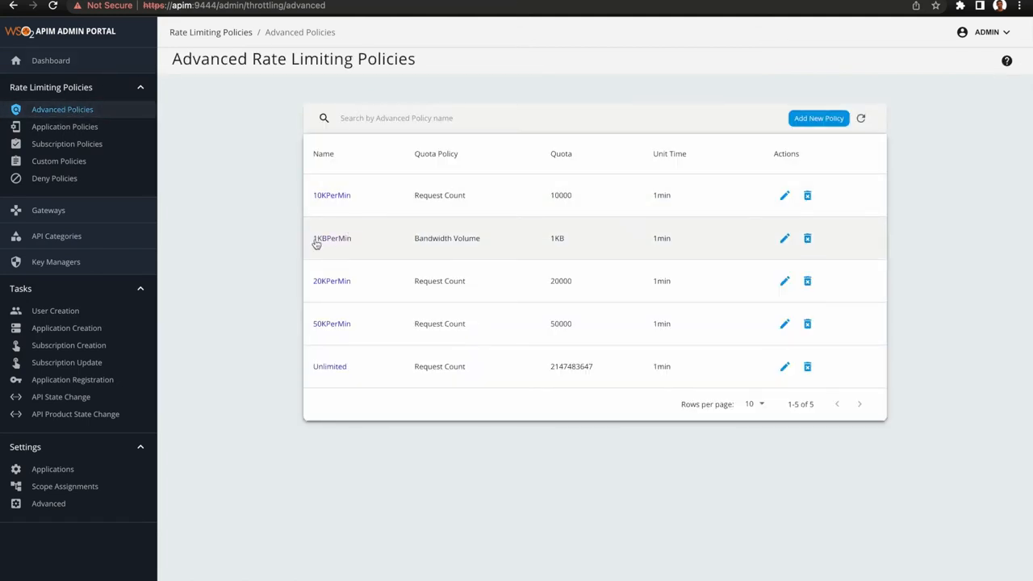
Enable rate limiting on the Chats API's client WebSocket, save, and deploy a new revision to the Default gateway
click(784, 238)
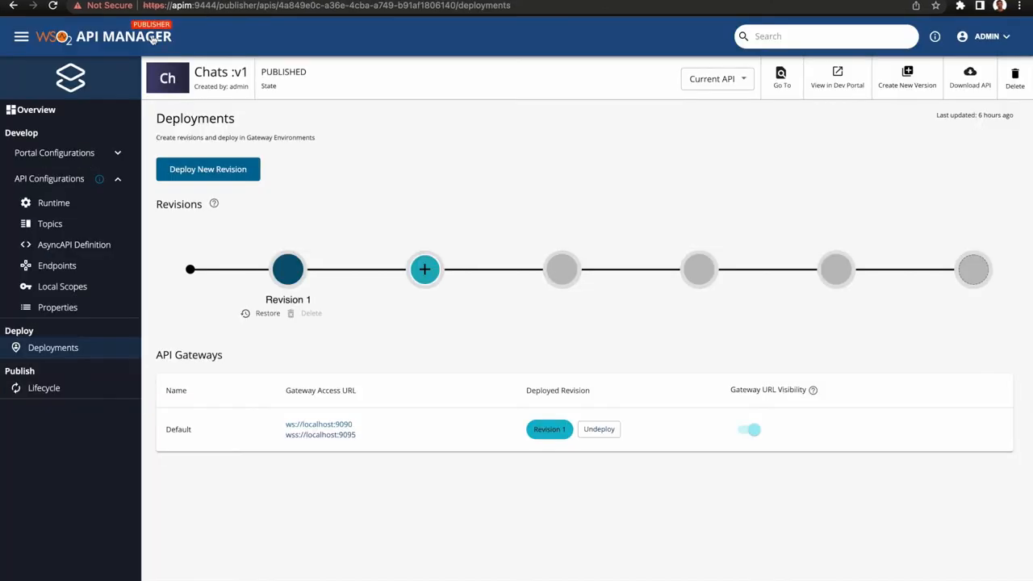
click(53, 203)
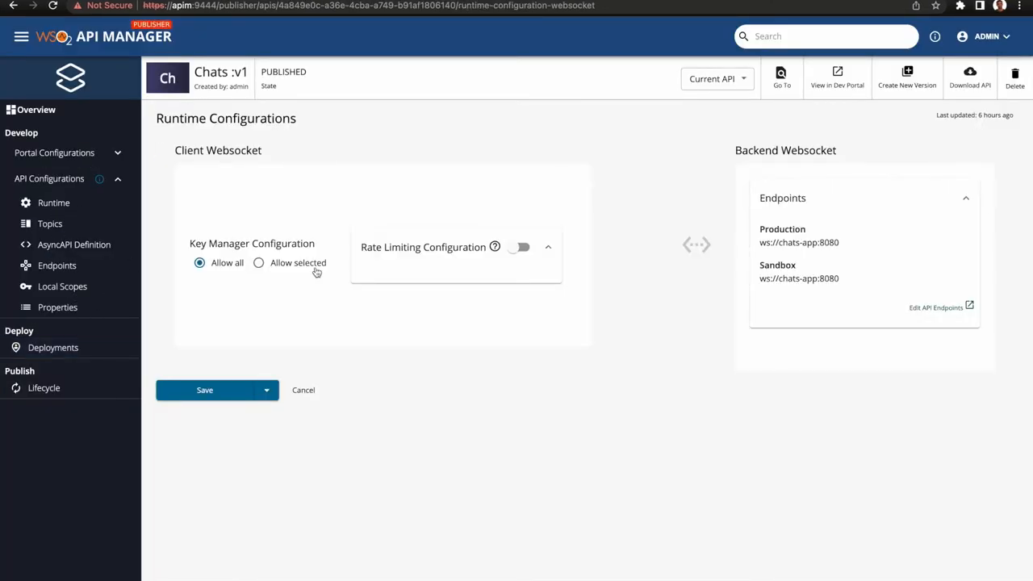
click(518, 247)
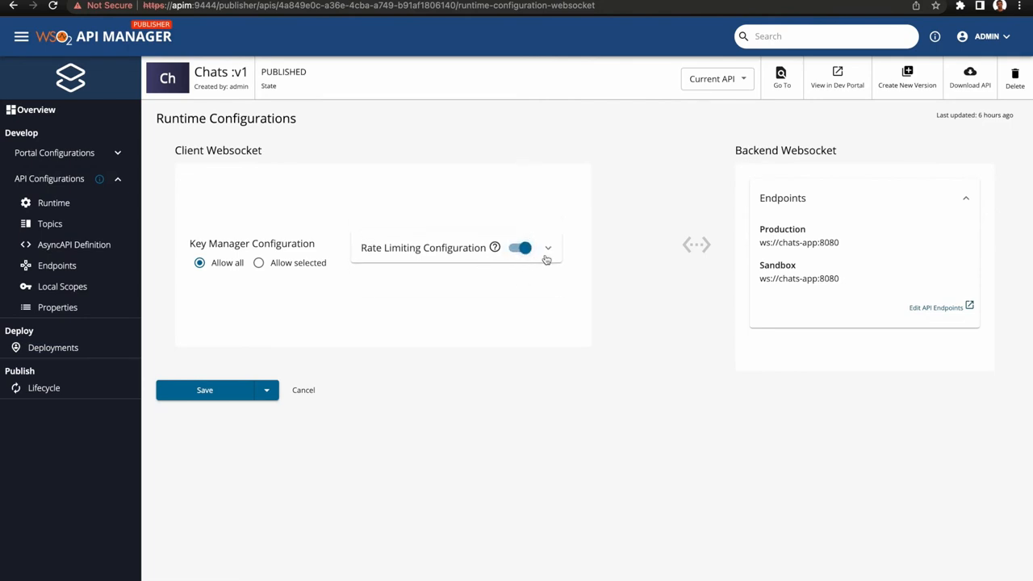
click(549, 249)
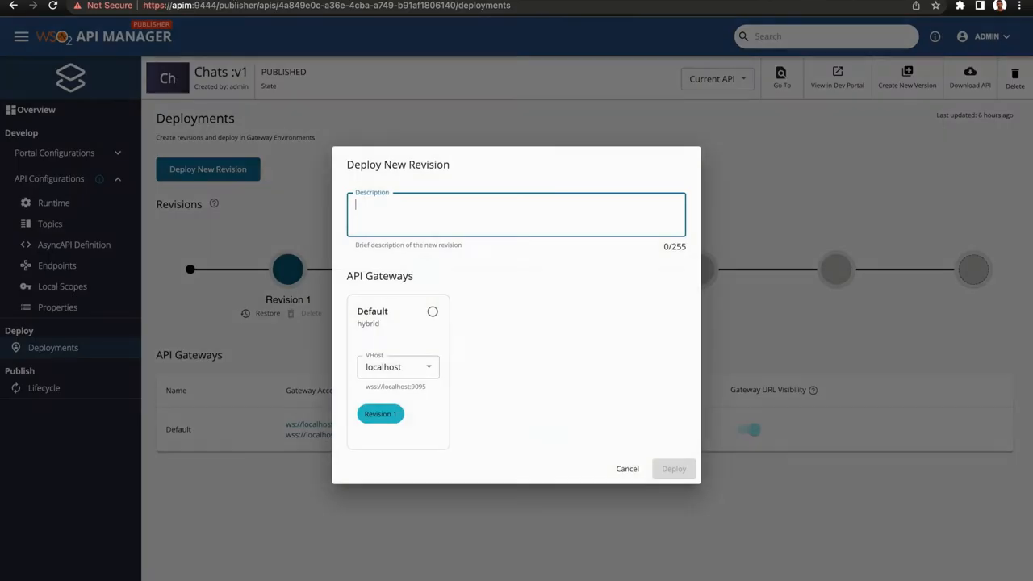
click(433, 312)
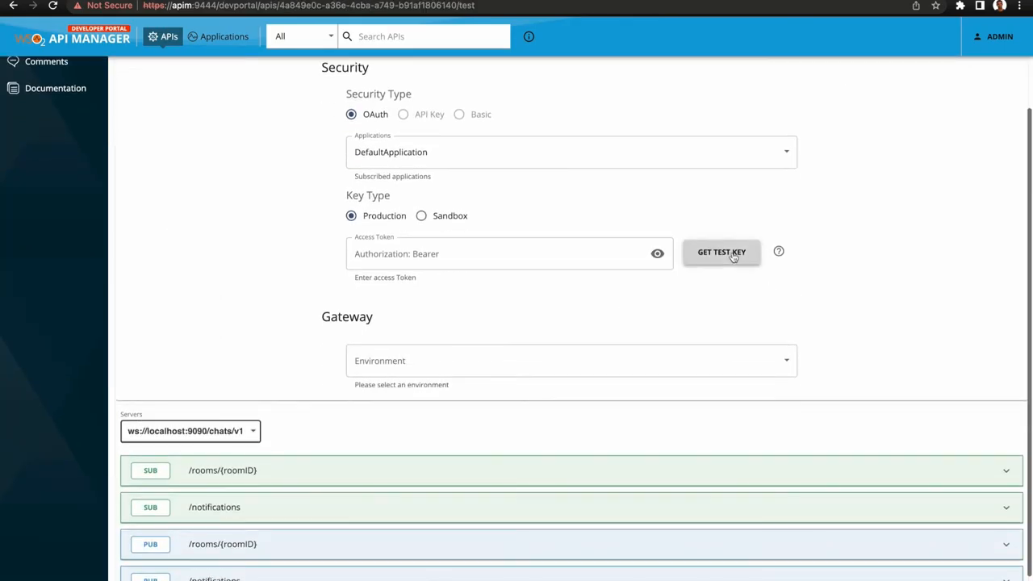
Generate a test access token for DefaultApplication on the Chats API's try-out page
click(720, 252)
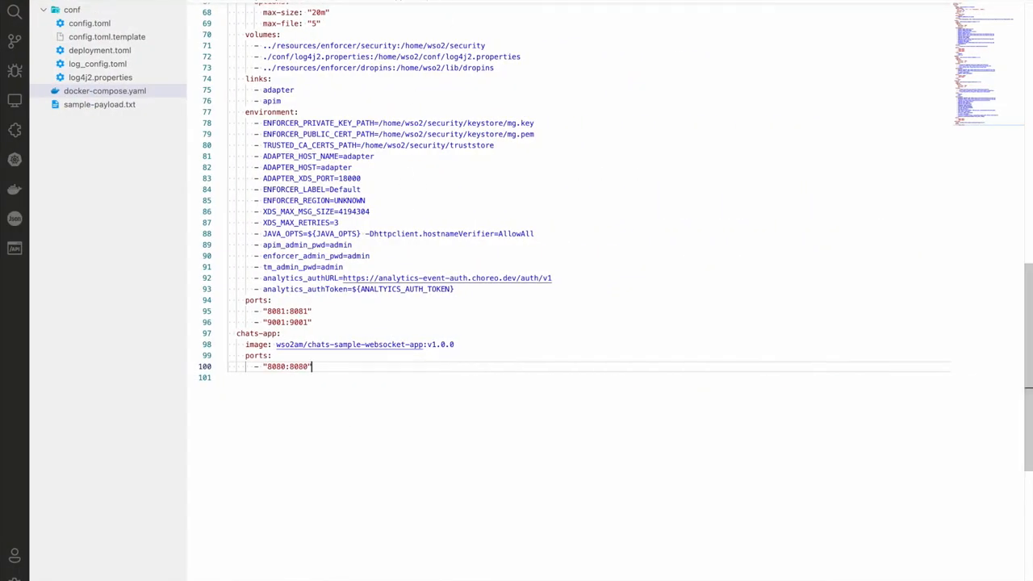
View sample-payload.txt with its WebSocket paragraph ready to copy
click(100, 103)
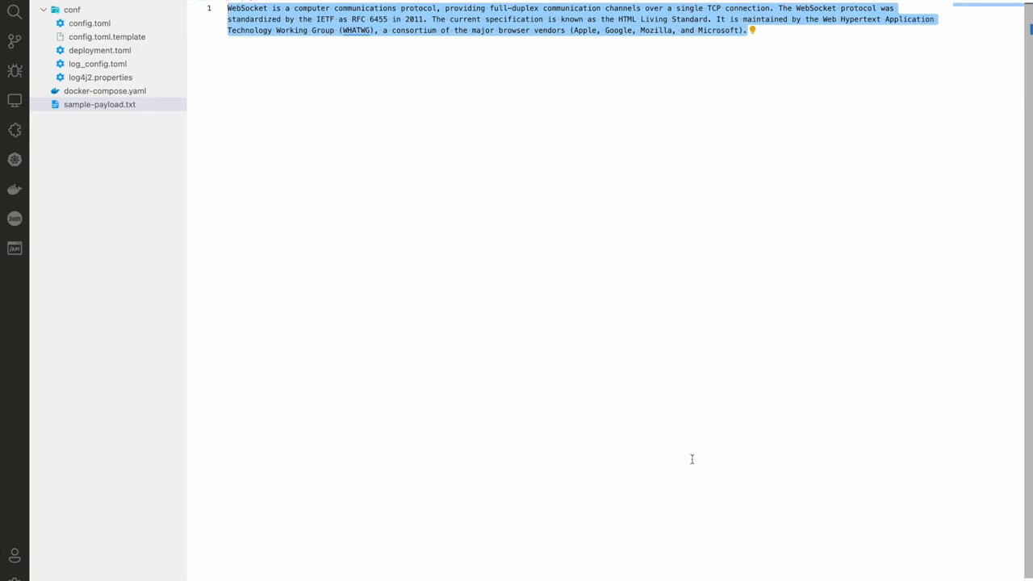
scroll(down, 3)
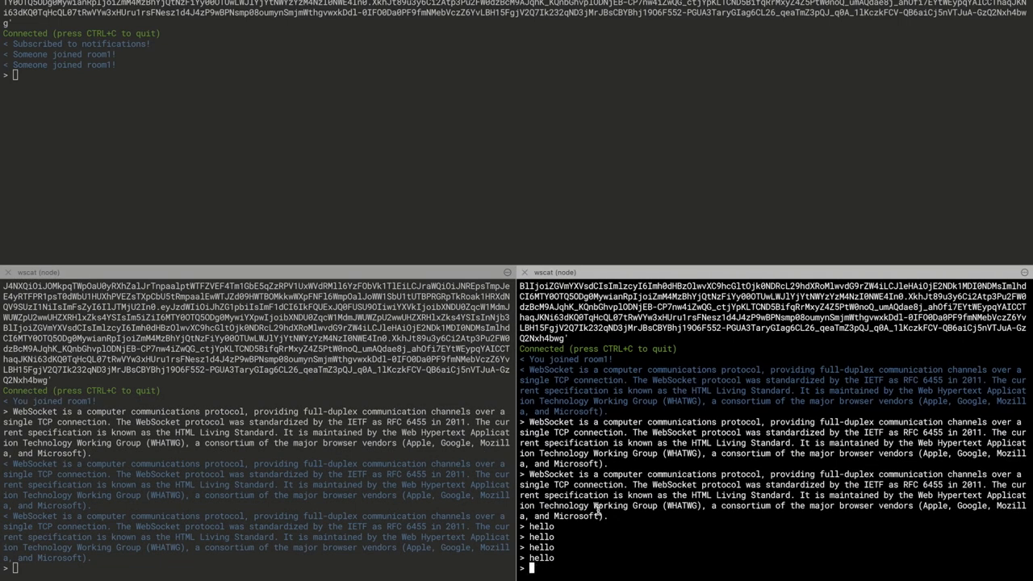
Send the pasted WebSocket paragraph and 'hello' messages over the room1 wscat connections
text(hello)
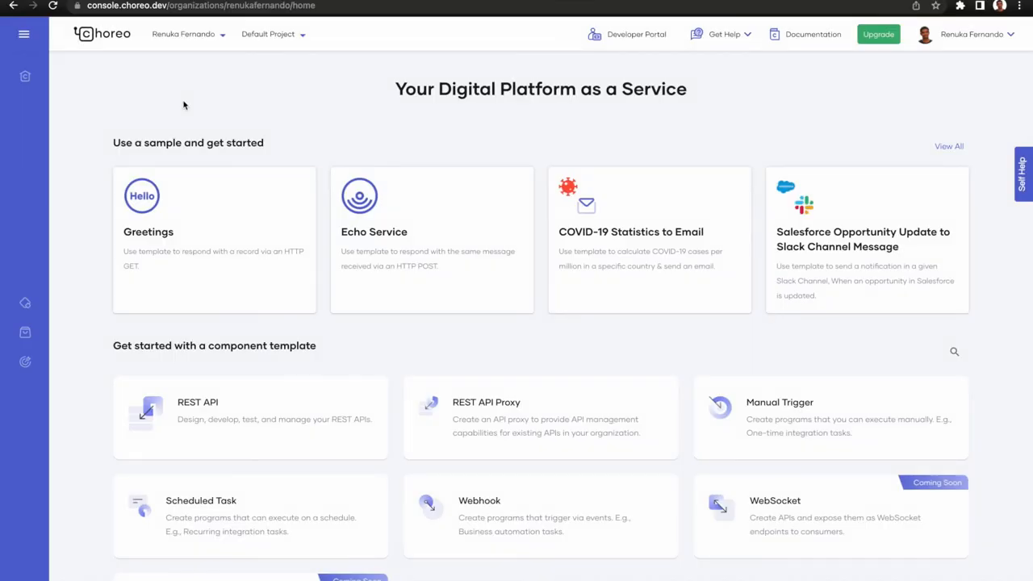
Show choreo-connect Insights traffic for the past 15 minutes: 35 requests, 9 errors, 26% error rate
click(26, 361)
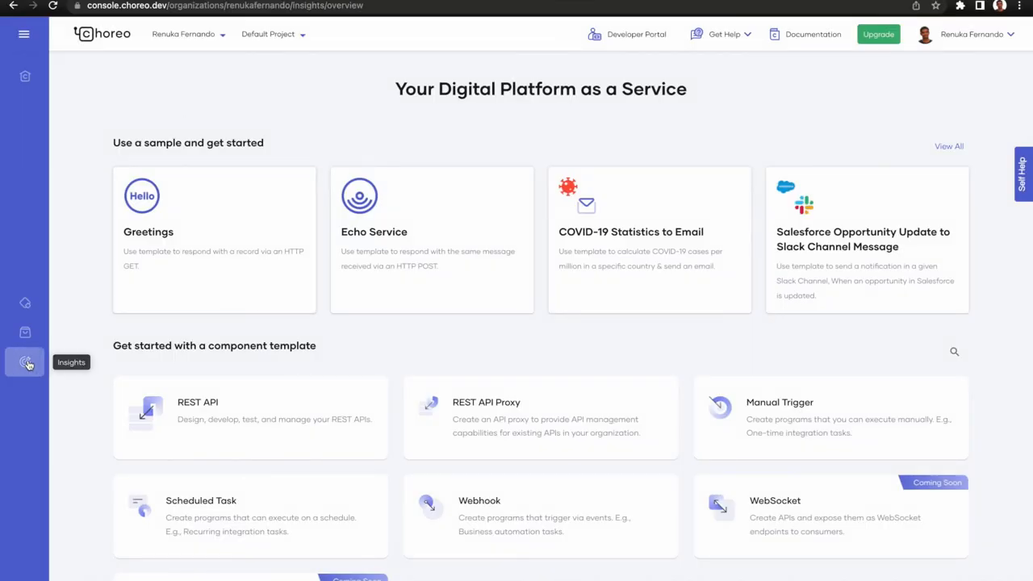
click(26, 362)
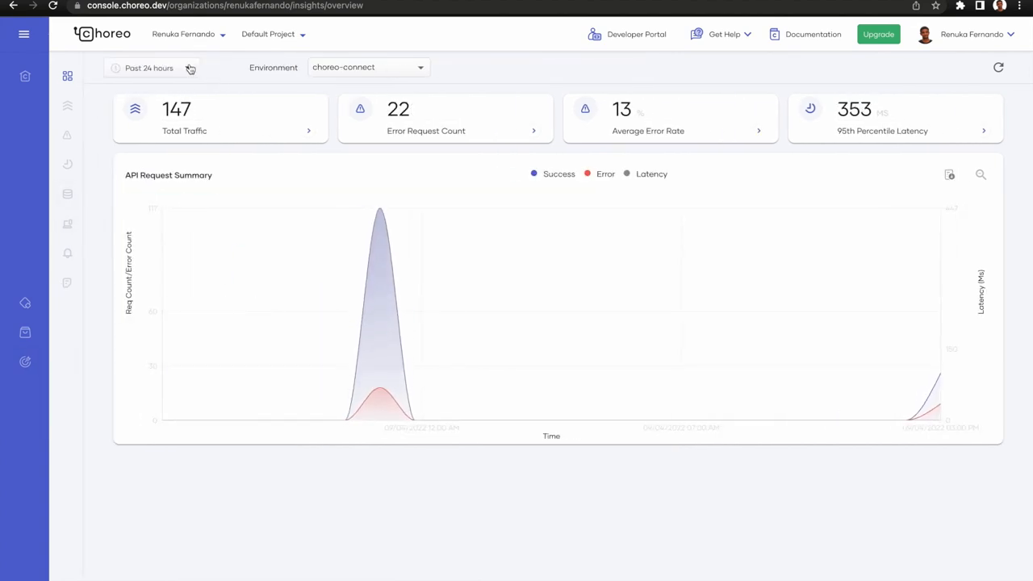
click(149, 67)
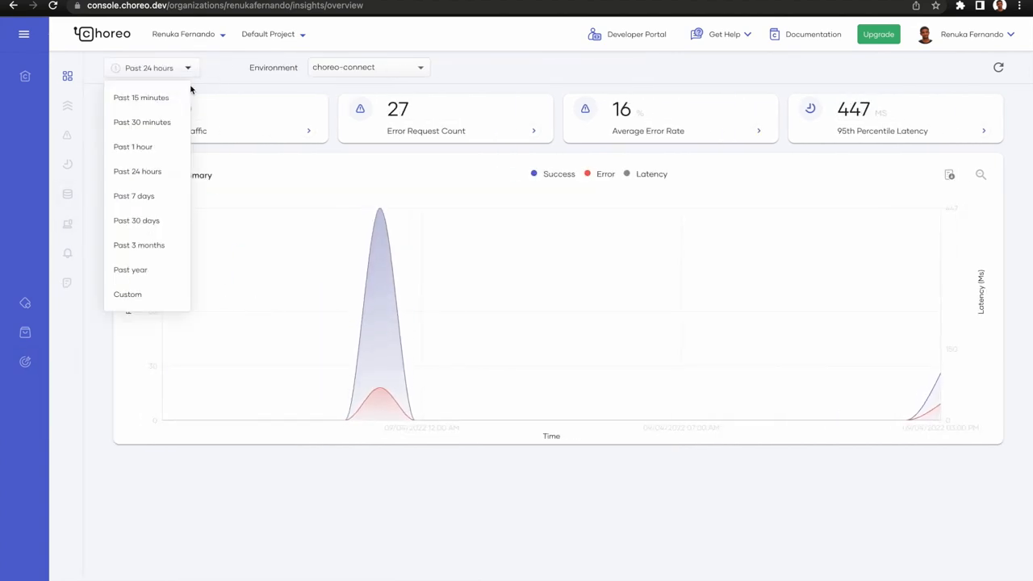
click(142, 97)
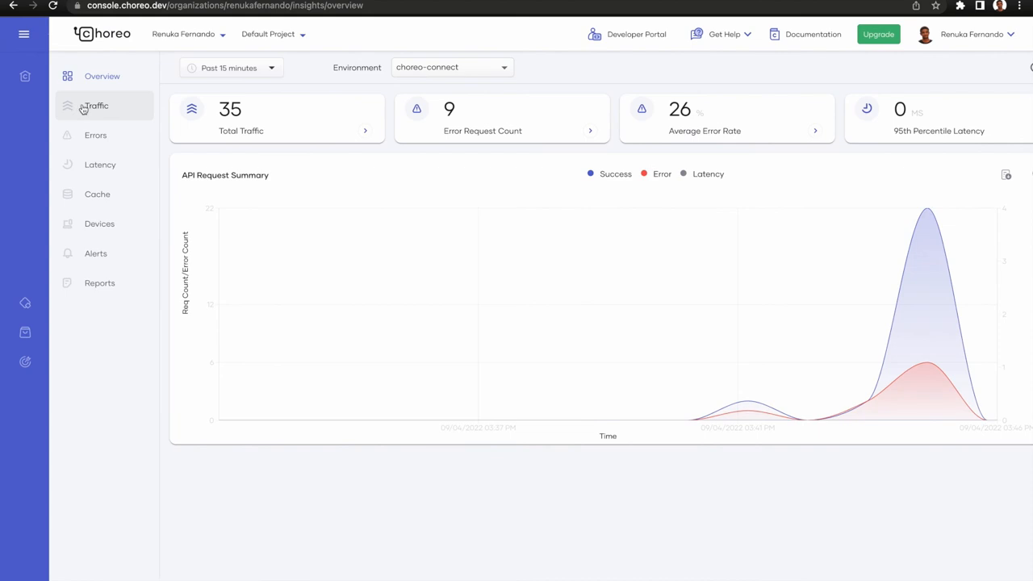
click(96, 106)
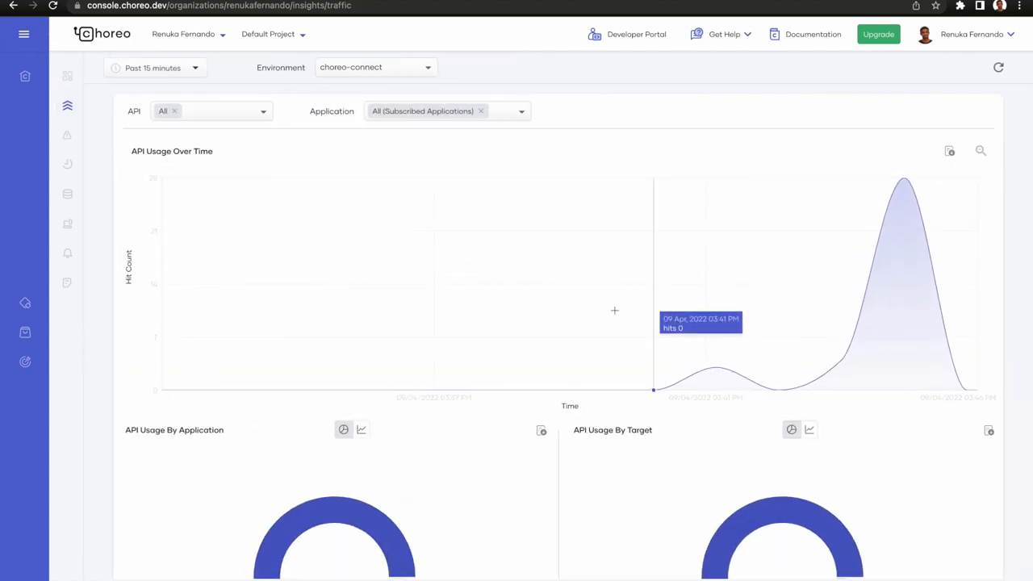
Review the Insights error analytics broken down by category
scroll(down, 3)
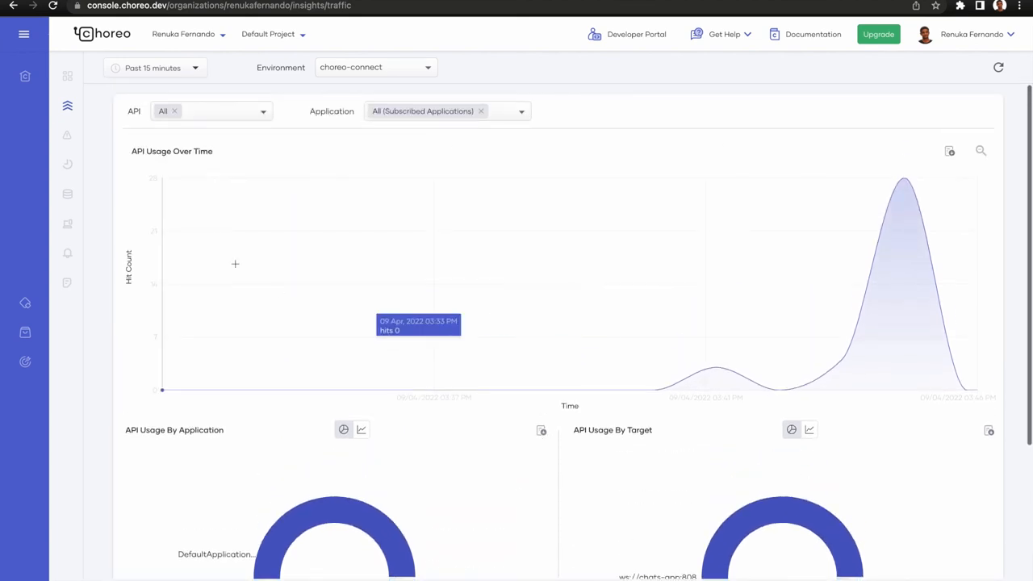
click(95, 136)
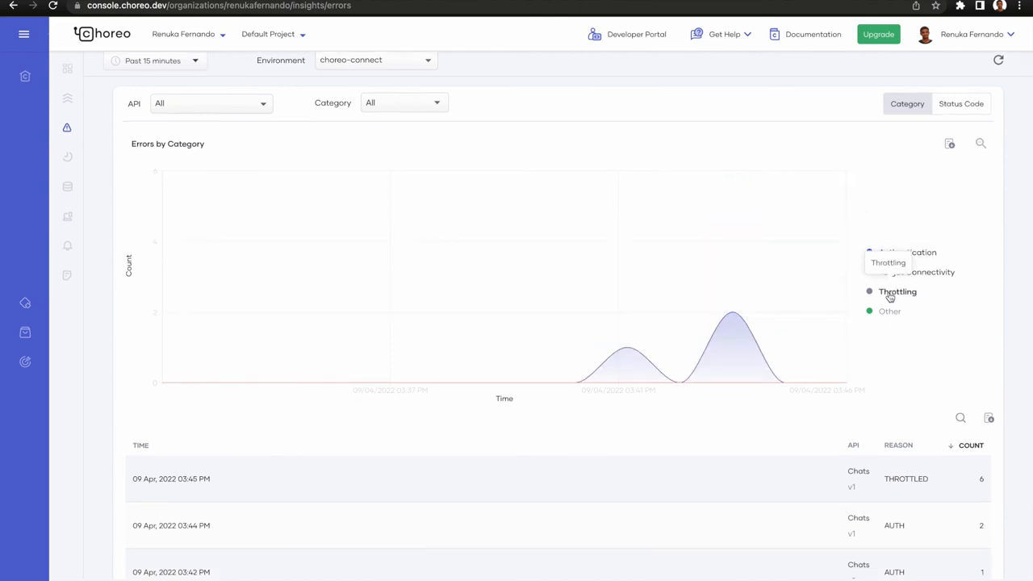
scroll(down, 3)
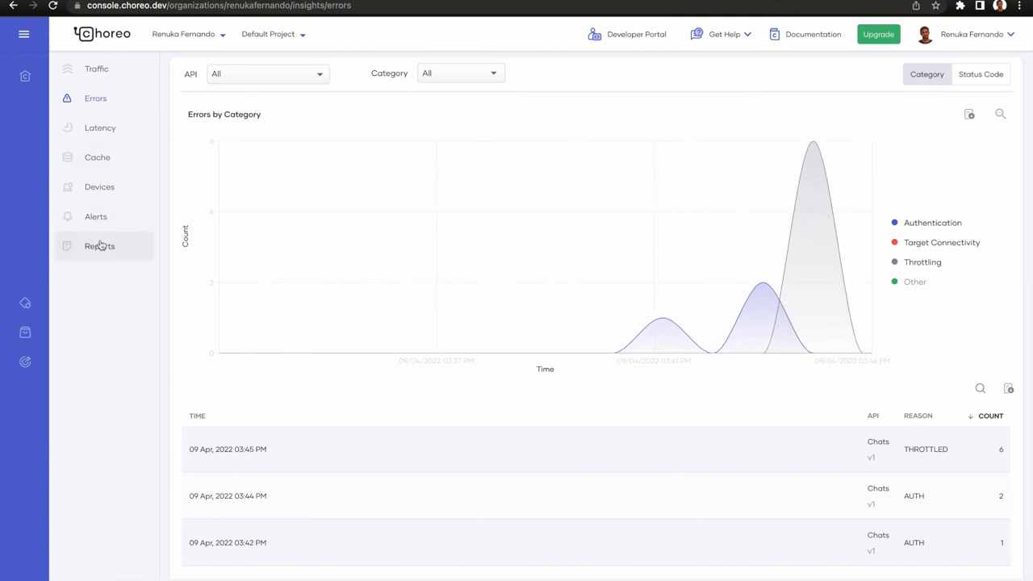
Show the April 2022 monthly usage report with its PDF and CSV download formats
click(100, 245)
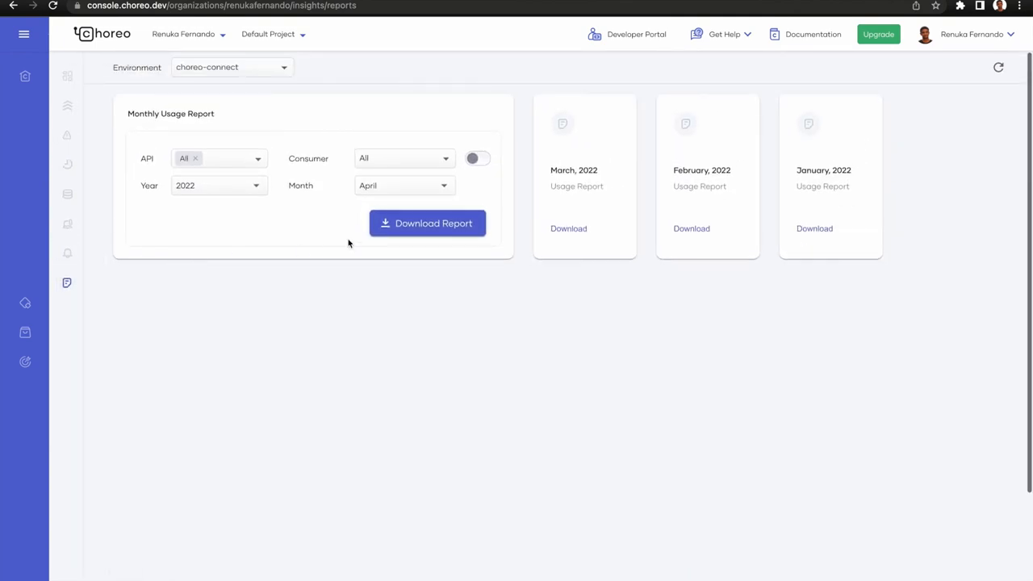
click(426, 223)
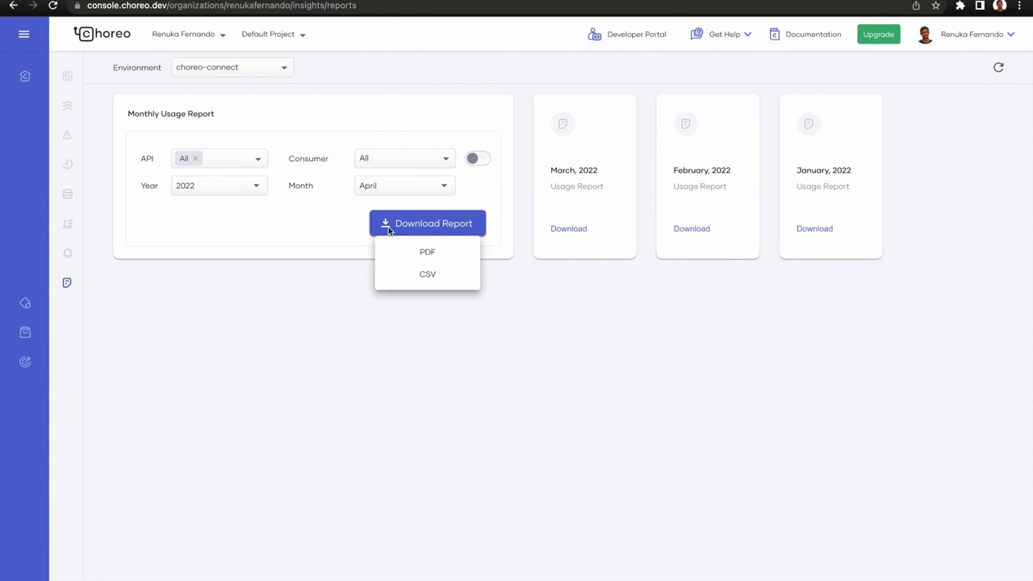